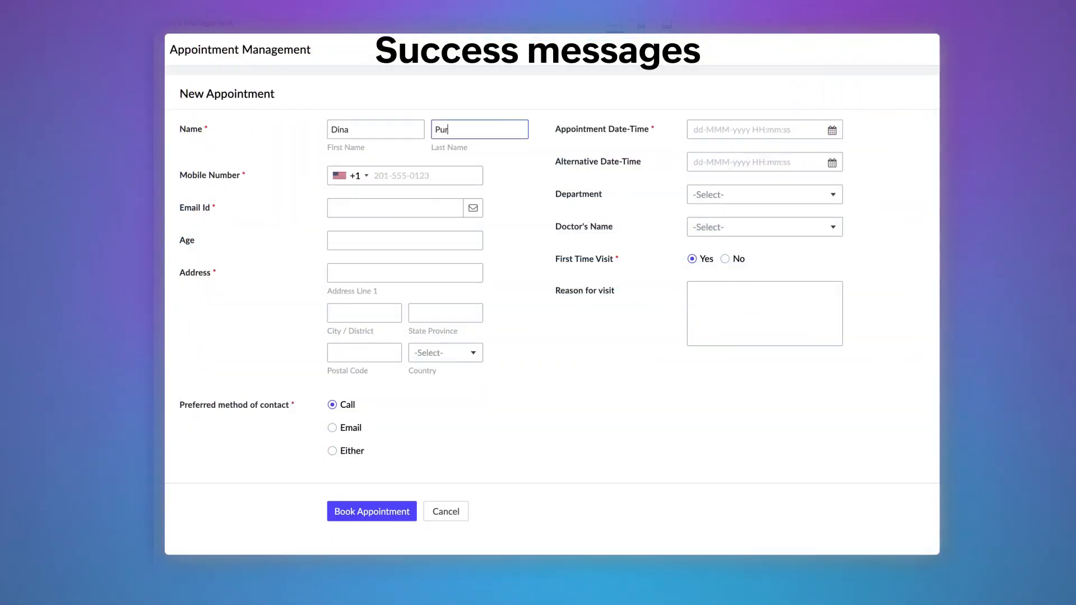
{"action": "type", "text": "213 Schie"}
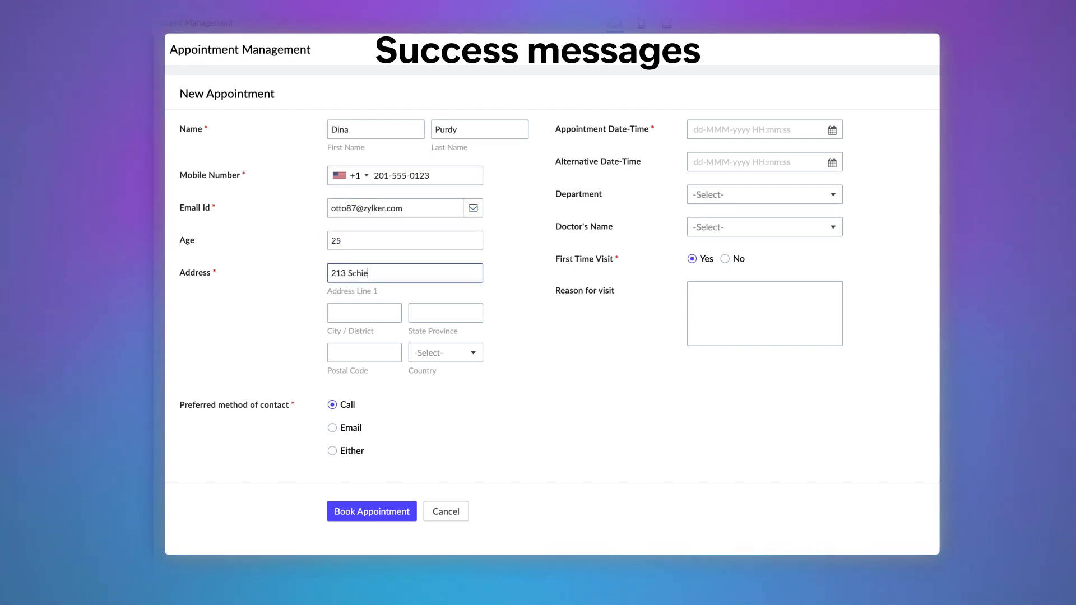
{"action": "left_click", "coordinate": [444, 352]}
{"action": "type", "text": "Regular check up"}
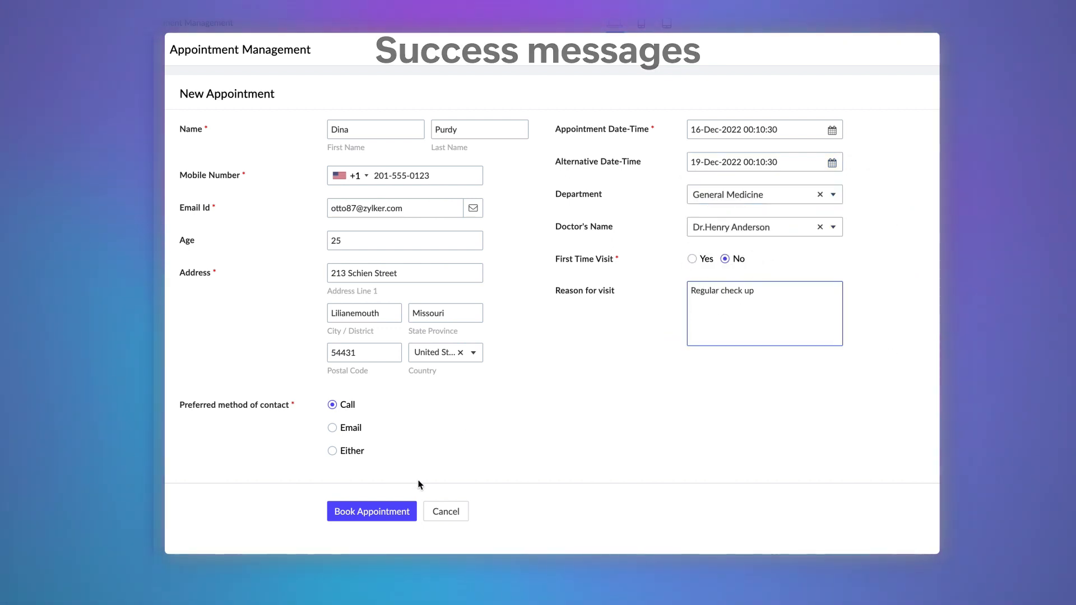
{"action": "left_click", "coordinate": [371, 510]}
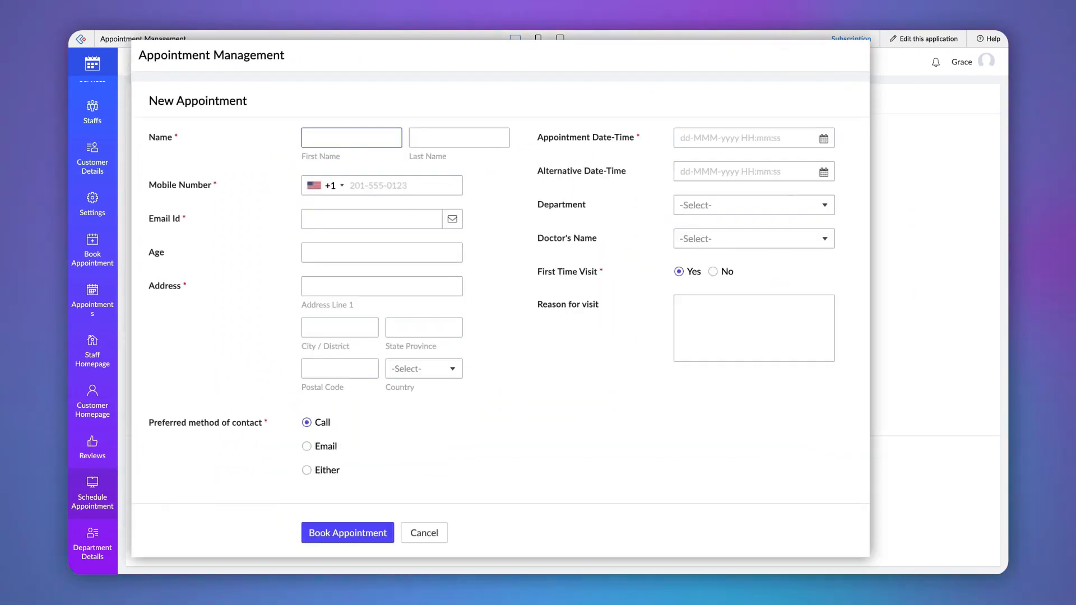
Submit a New Appointment booking and dismiss the 'Appointment booked successfully.' toast
{"action": "left_click", "coordinate": [351, 137]}
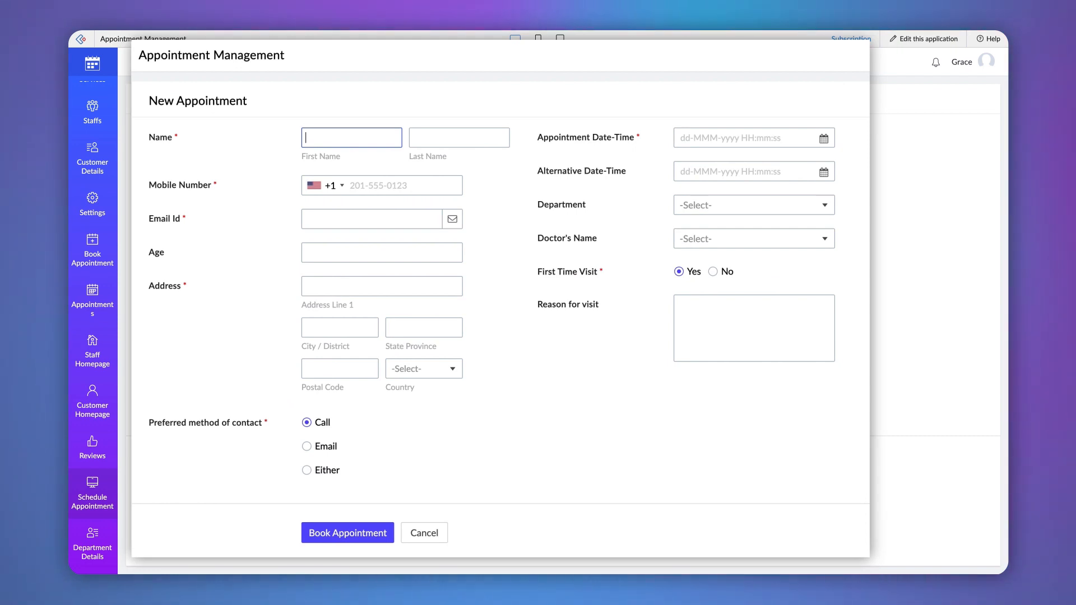
{"action": "left_click", "coordinate": [347, 532]}
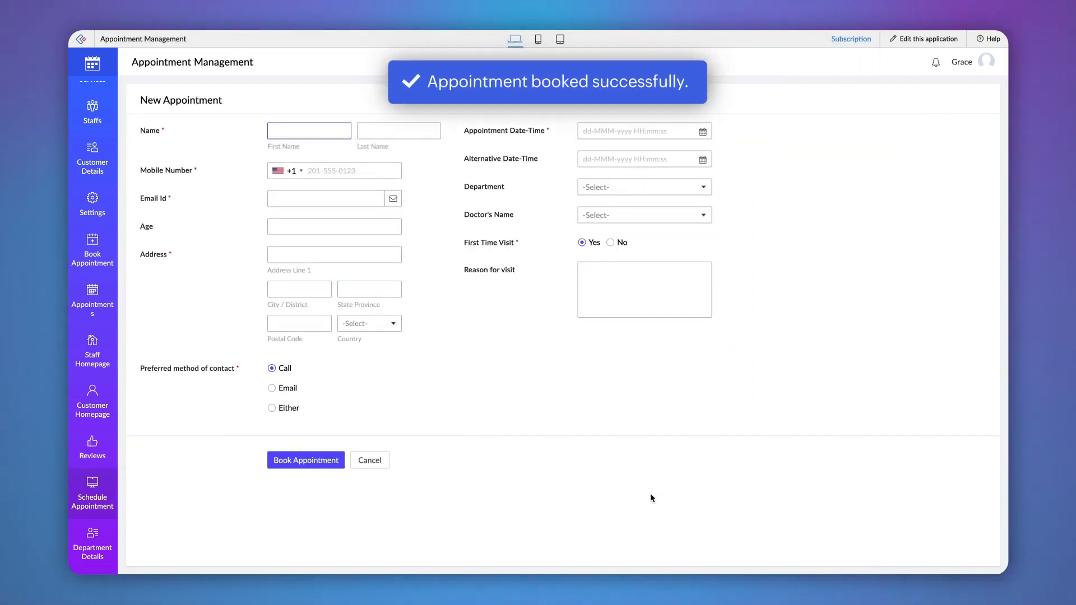
{"action": "left_click", "coordinate": [309, 130]}
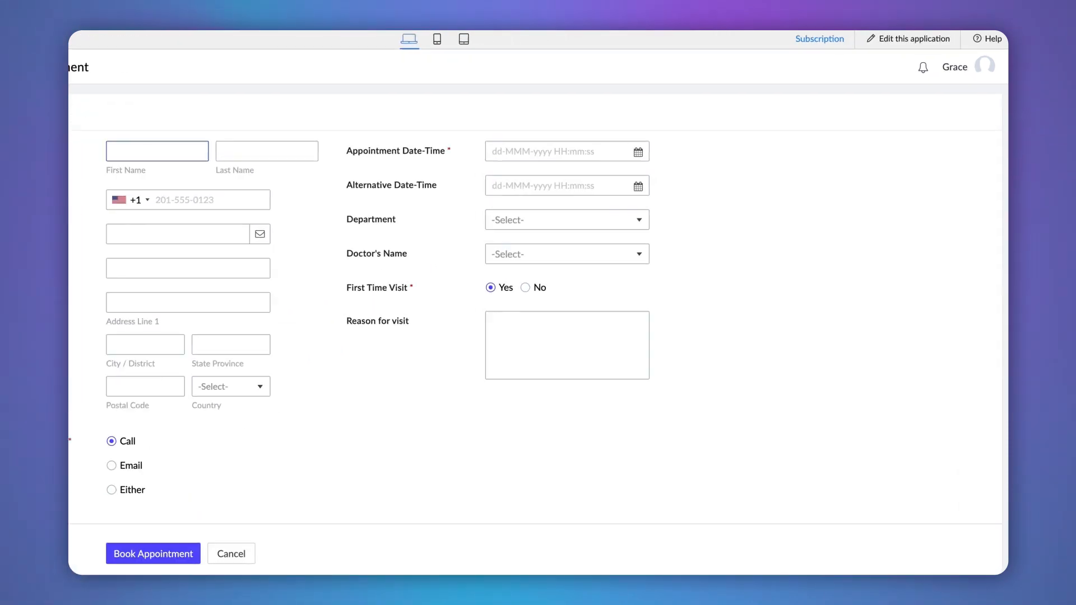
Open the app in edit mode and start a new workflow
{"action": "left_click", "coordinate": [914, 38]}
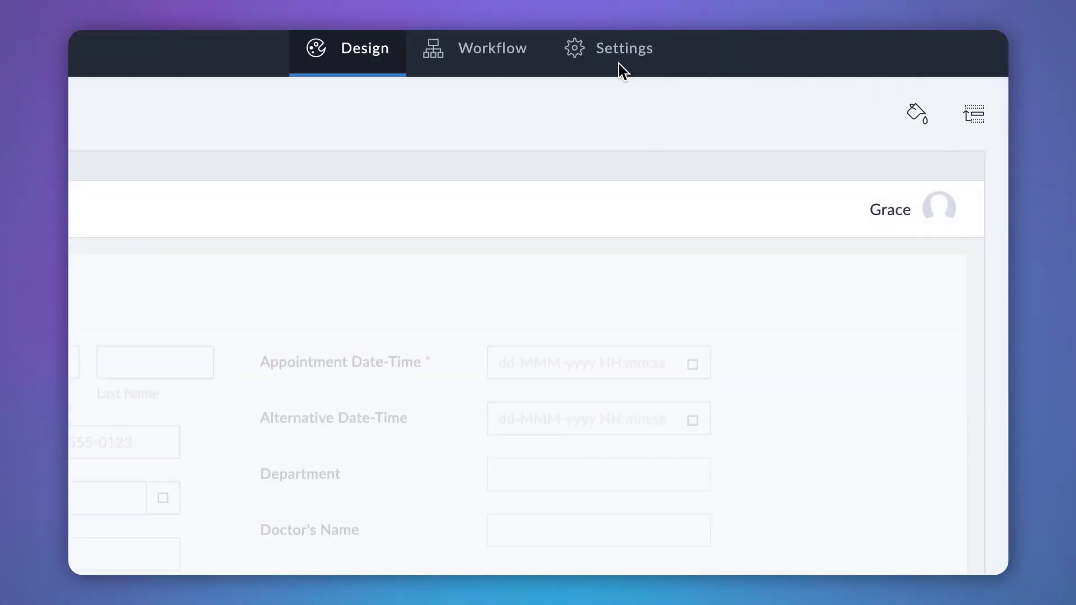
{"action": "left_click", "coordinate": [492, 48]}
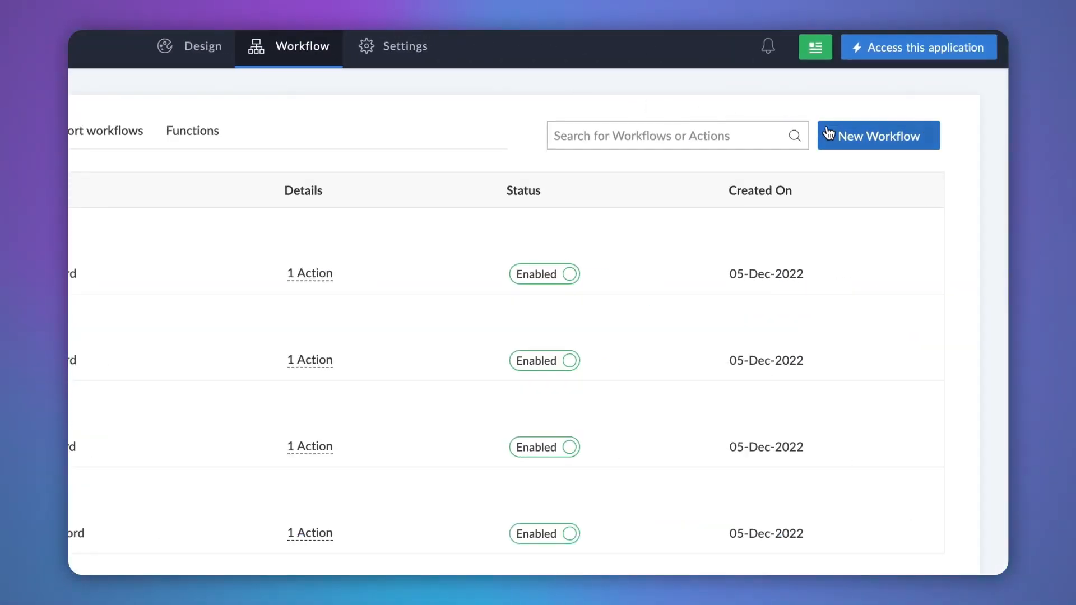
{"action": "left_click", "coordinate": [878, 135]}
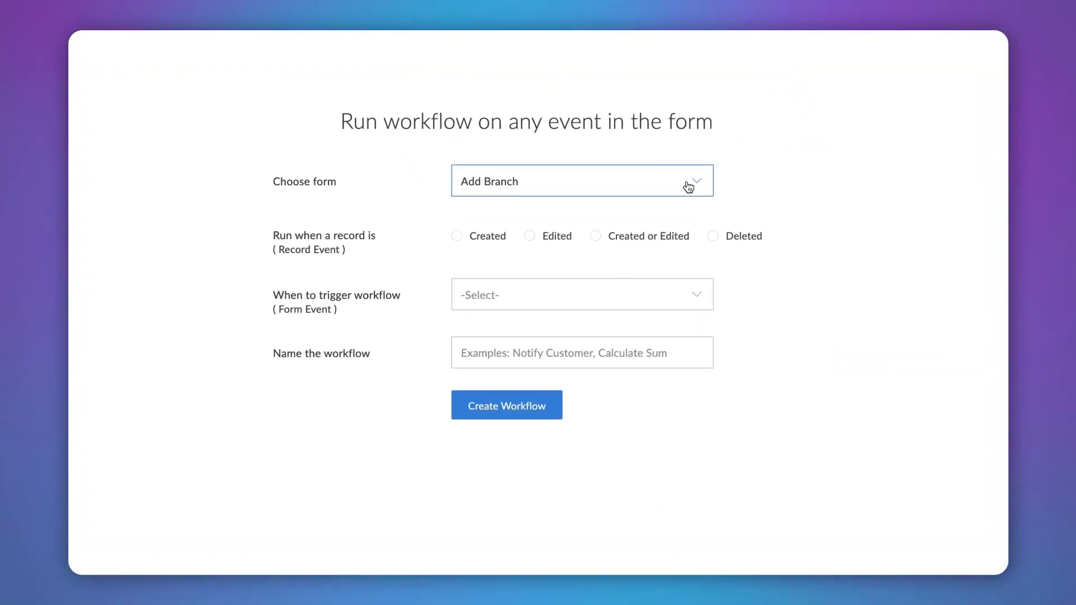
Create the 'Success message' workflow: New Appointment, created or edited, on successful submission
{"action": "left_click", "coordinate": [581, 181]}
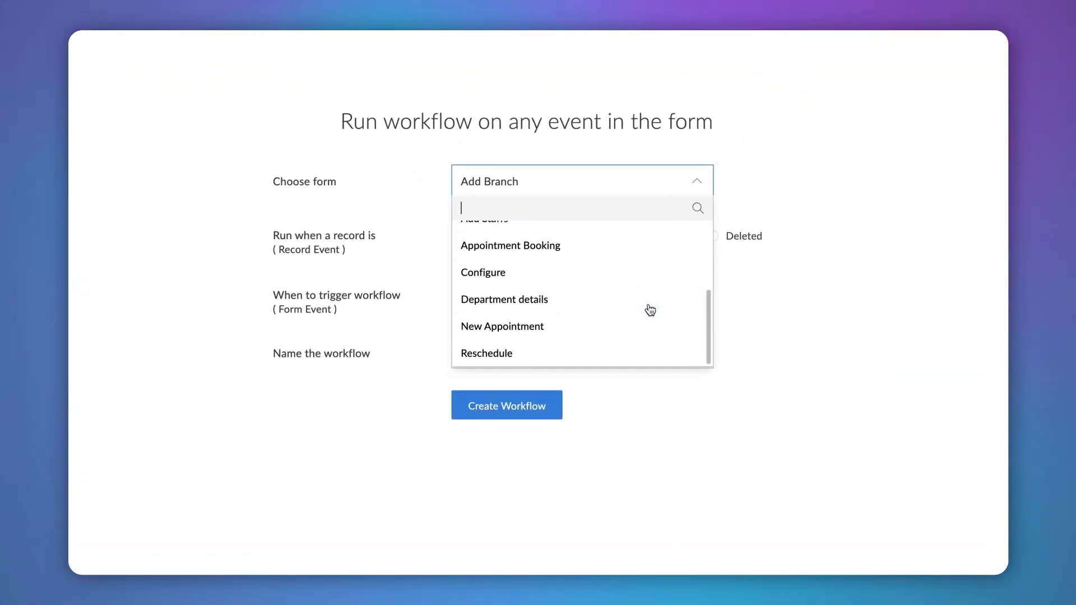
{"action": "left_click", "coordinate": [501, 326]}
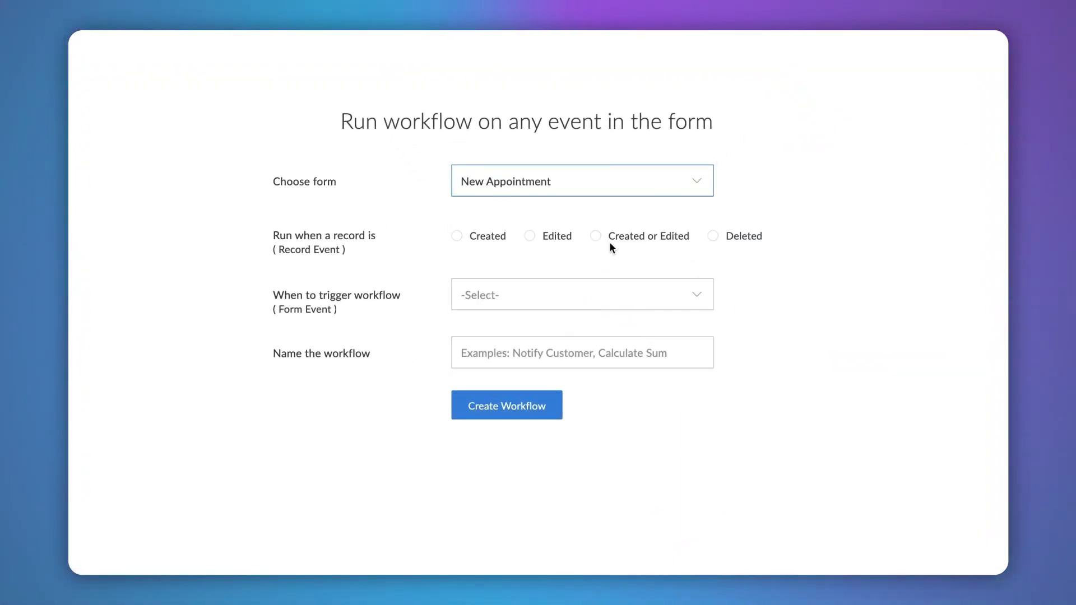
{"action": "left_click", "coordinate": [595, 236]}
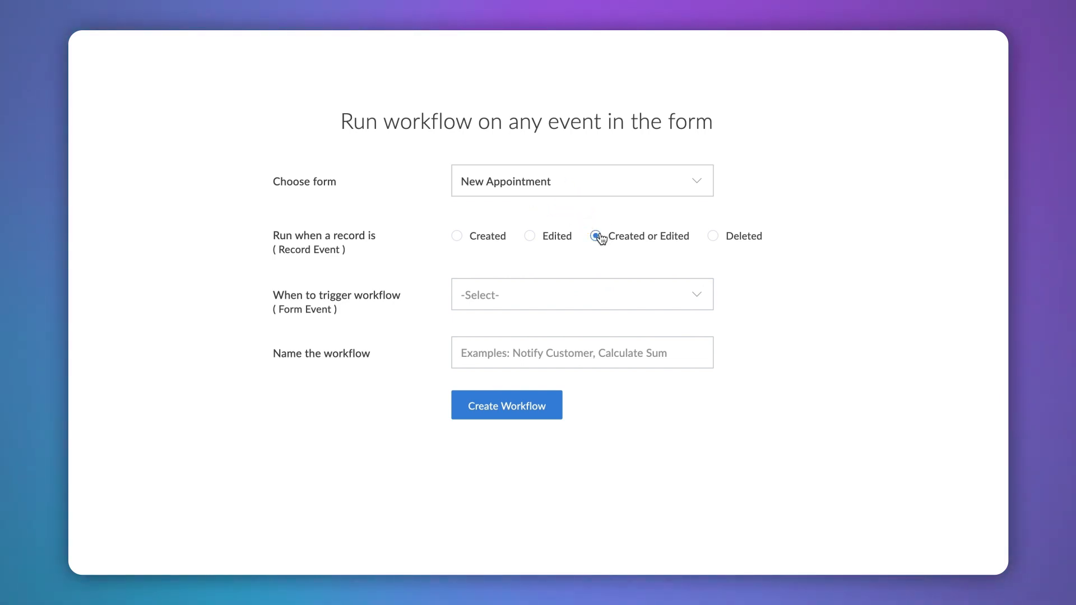
{"action": "left_click", "coordinate": [581, 294]}
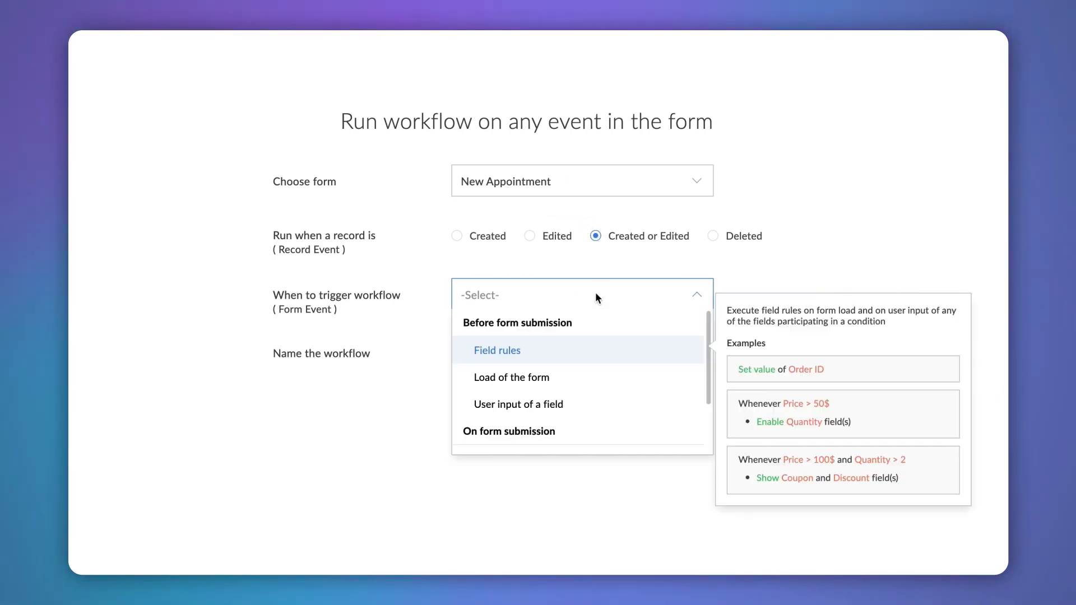
{"action": "mouse_move", "coordinate": [511, 376]}
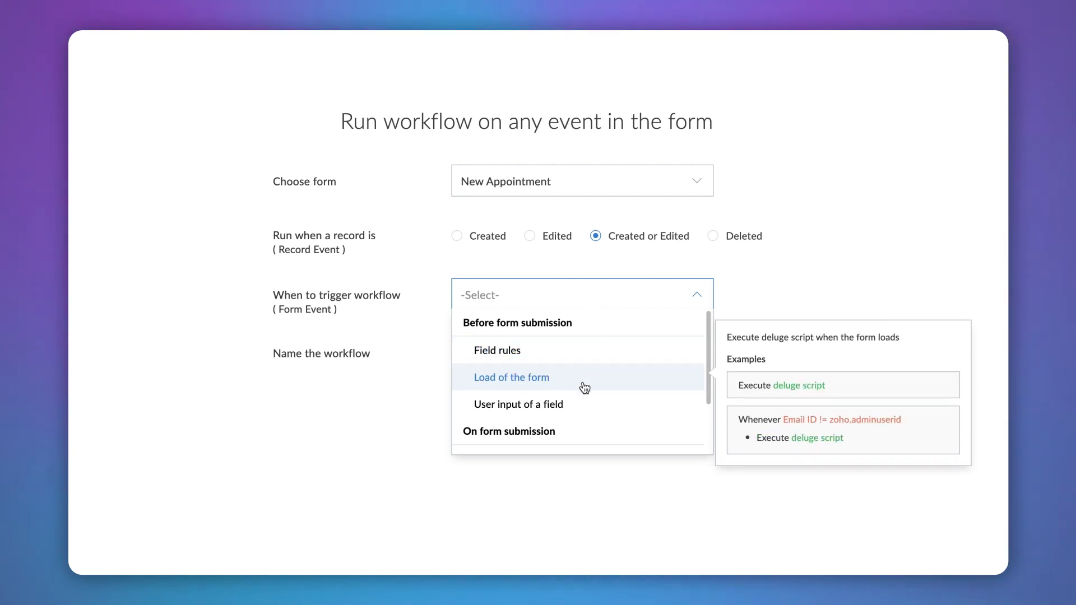
{"action": "scroll", "scroll_direction": "down", "scroll_amount": 3}
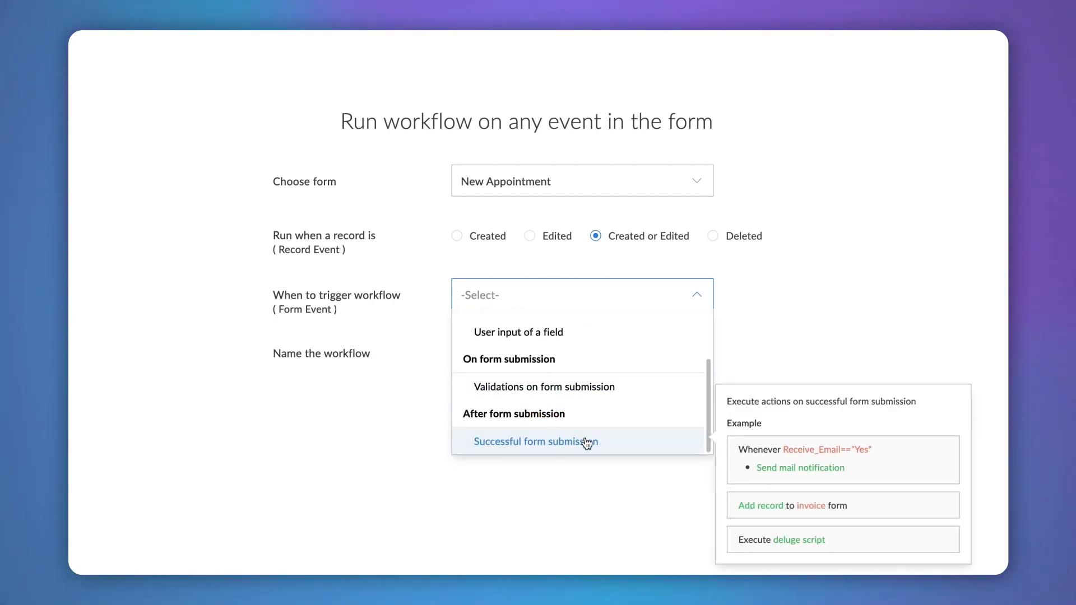
{"action": "left_click", "coordinate": [535, 441]}
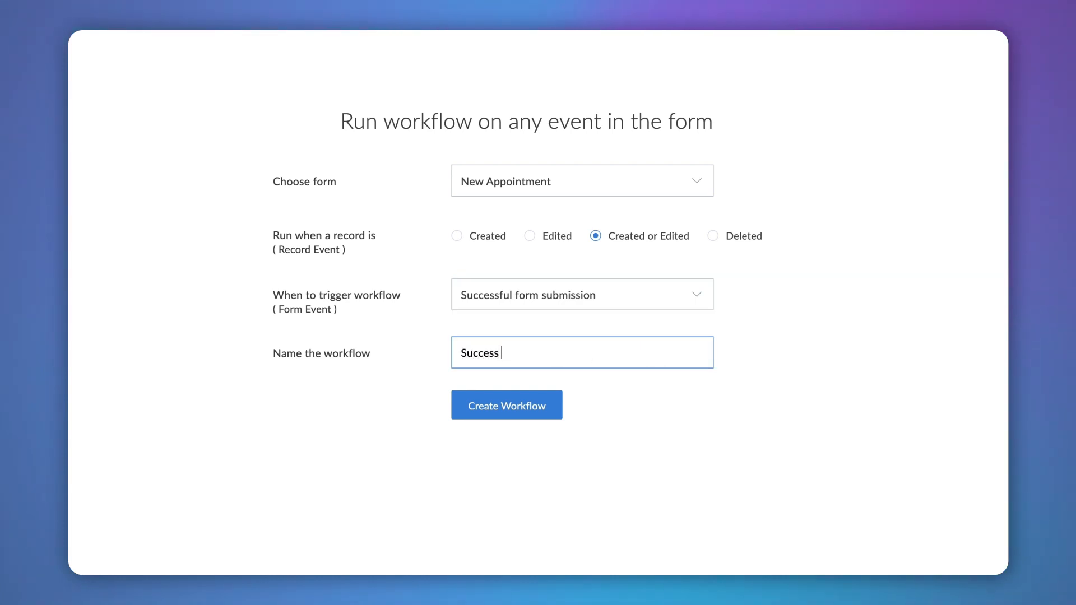
{"action": "left_click", "coordinate": [505, 404]}
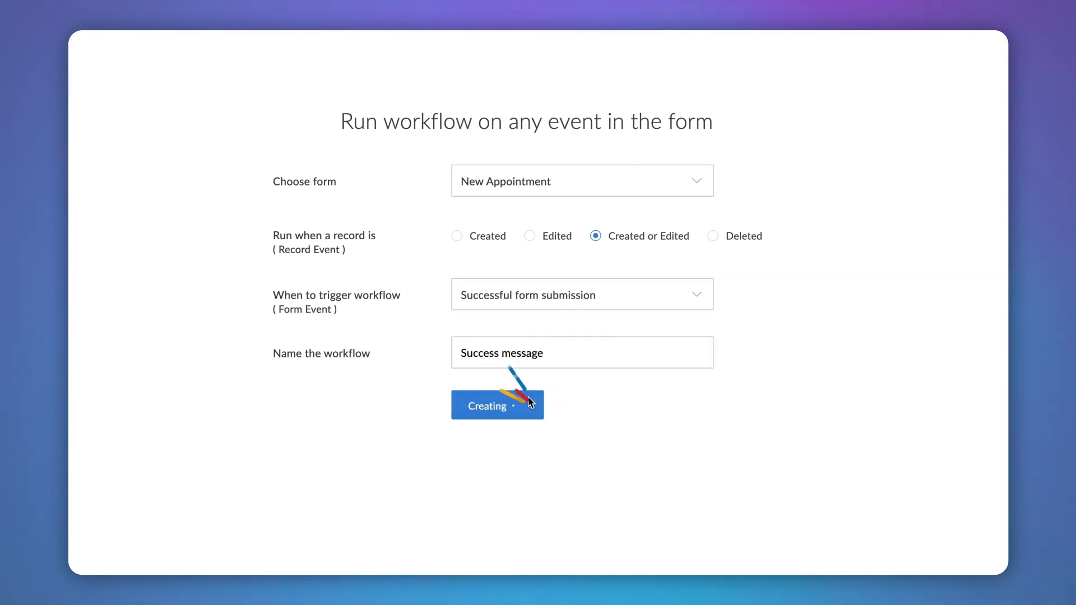
Add a new always-run action and choose the Notification action type
{"action": "left_click", "coordinate": [497, 405]}
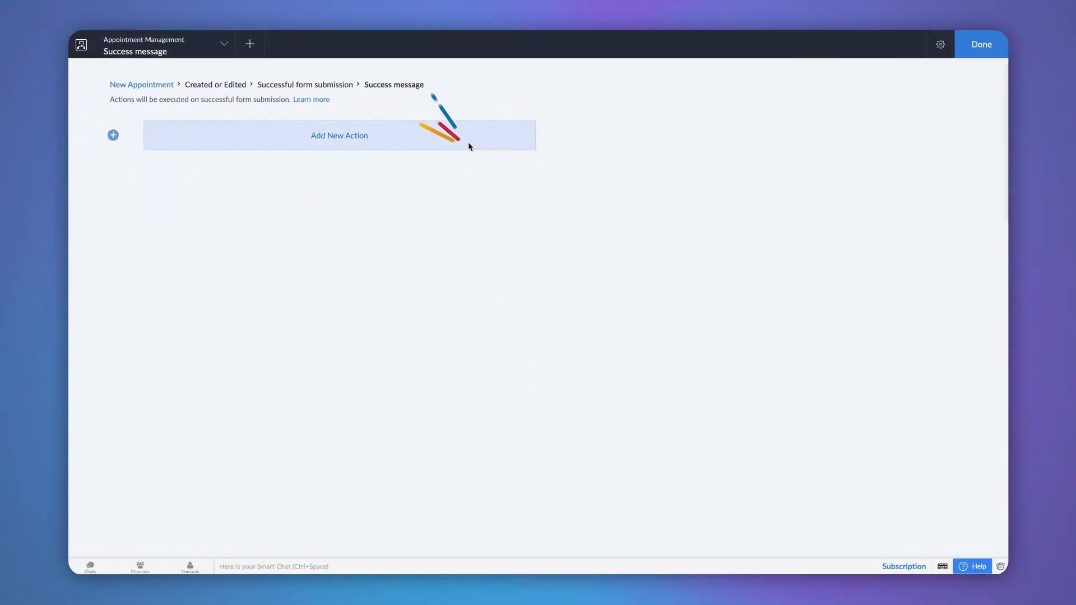
{"action": "left_click", "coordinate": [339, 135]}
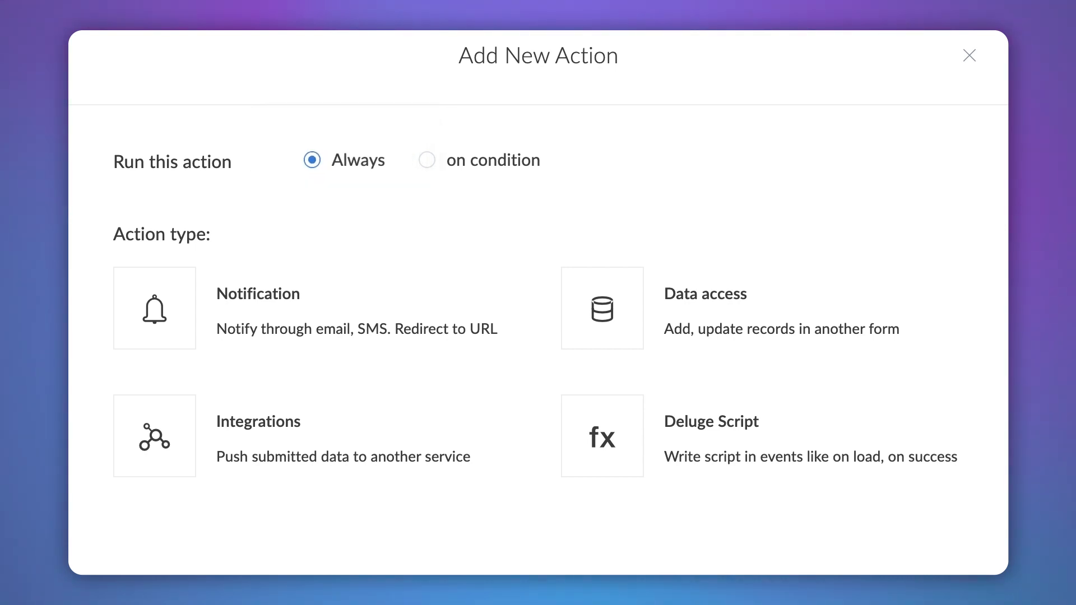
{"action": "left_click", "coordinate": [154, 308]}
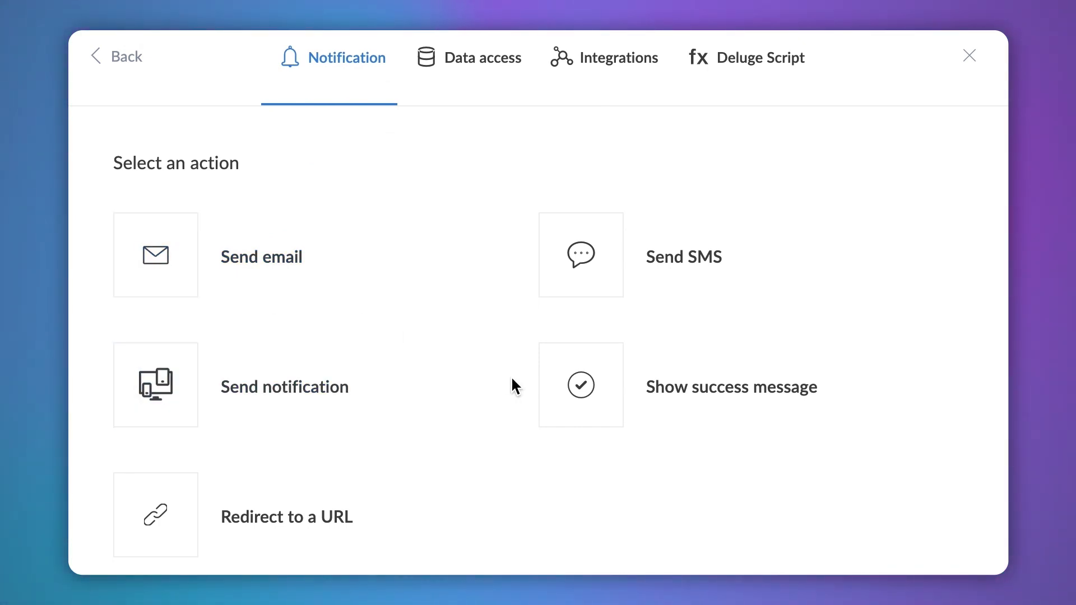
Show success message 'Your appointment on ${Appointment_Date_Time} booked successfully.'
{"action": "left_click", "coordinate": [580, 385]}
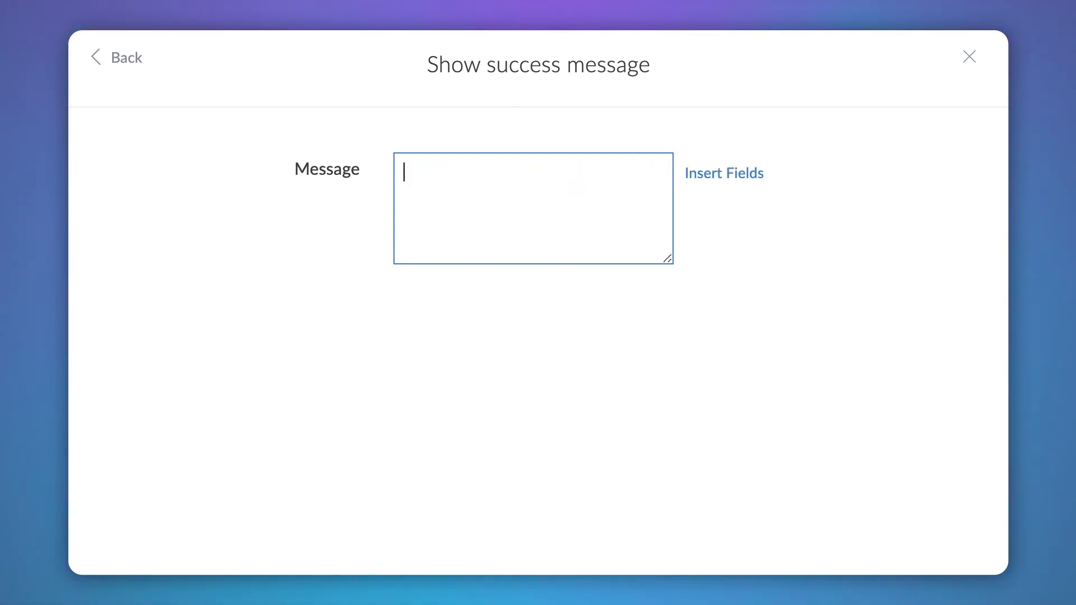
{"action": "type", "text": "Your appoi"}
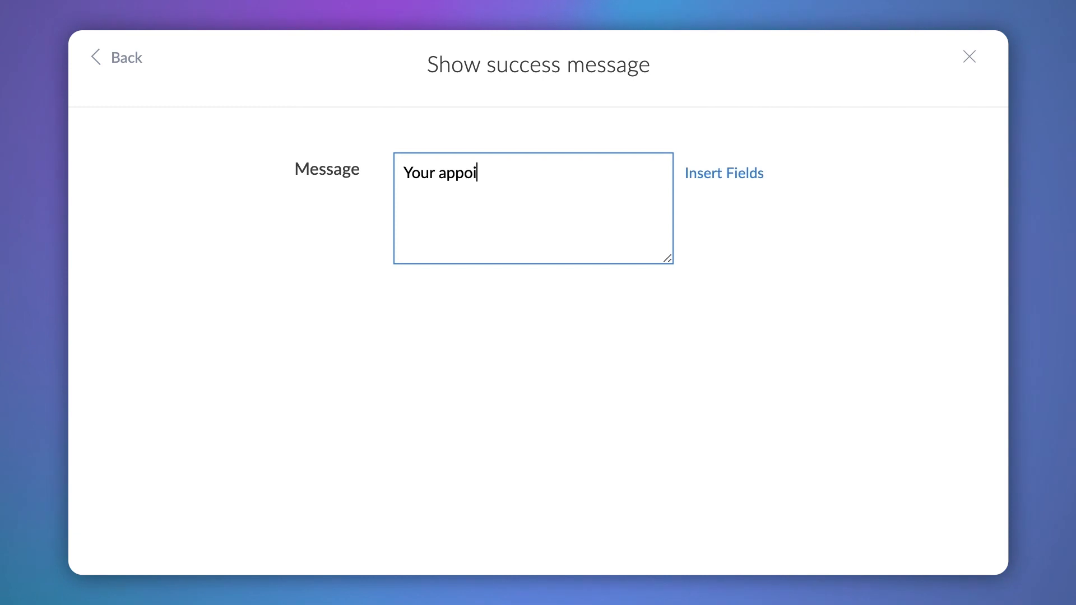
{"action": "type", "text": "ntment on"}
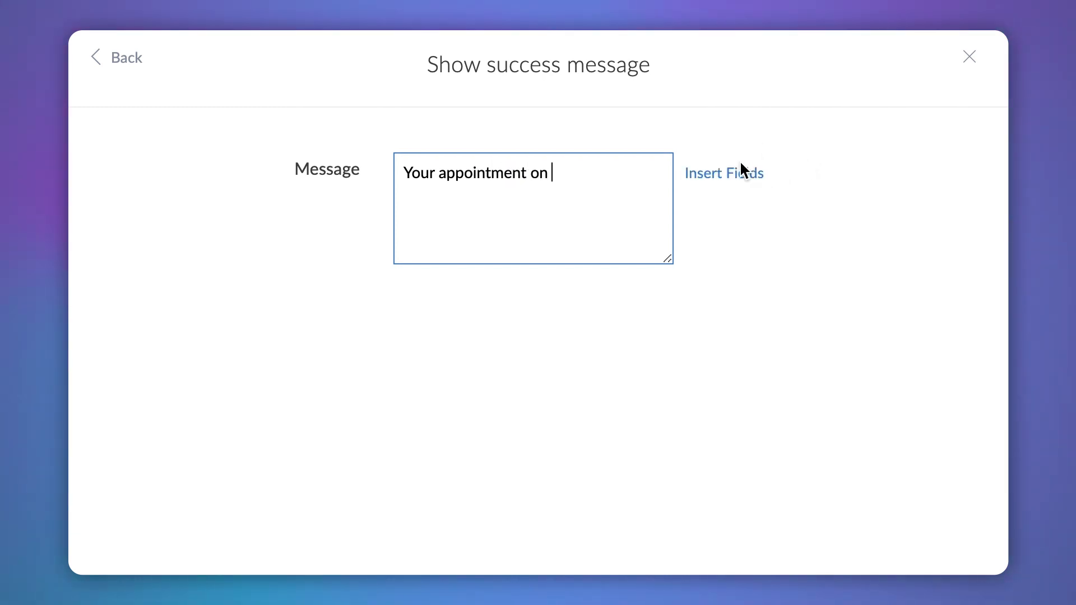
{"action": "left_click", "coordinate": [724, 172]}
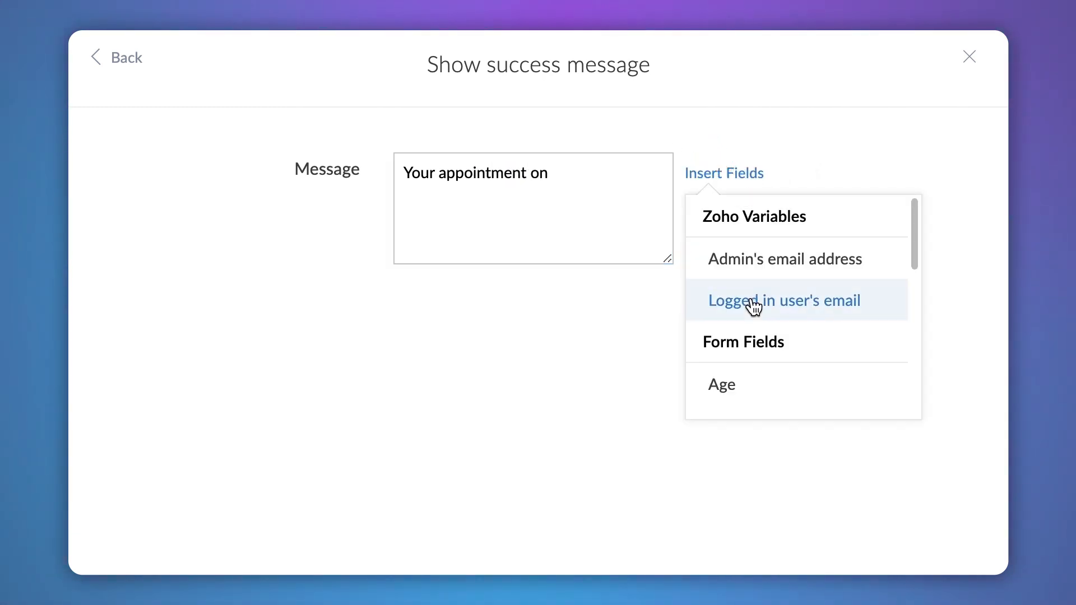
{"action": "scroll", "scroll_direction": "down", "scroll_amount": 3}
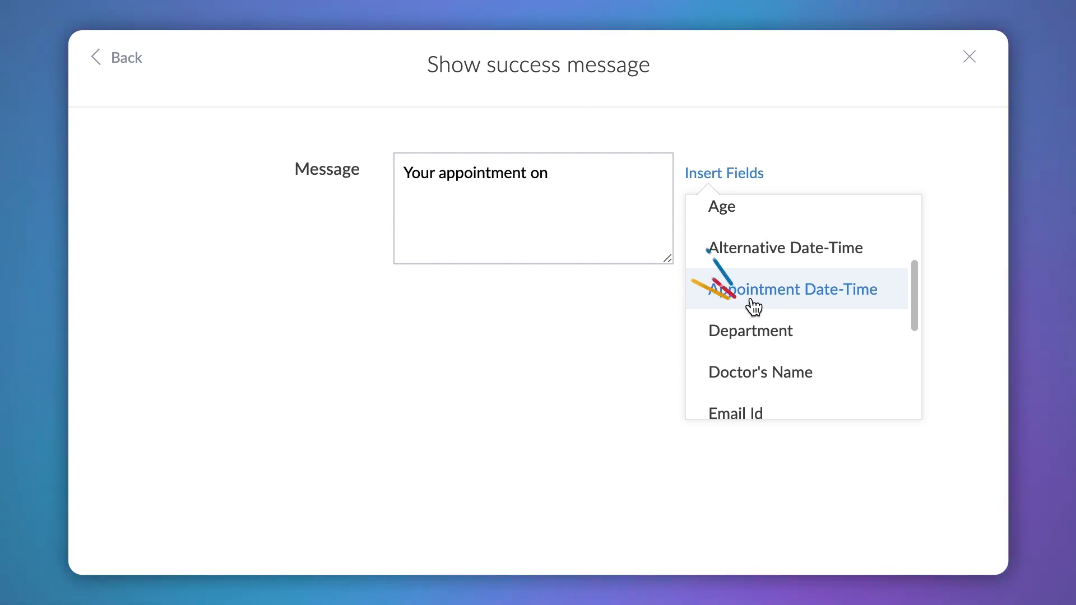
{"action": "left_click", "coordinate": [791, 289]}
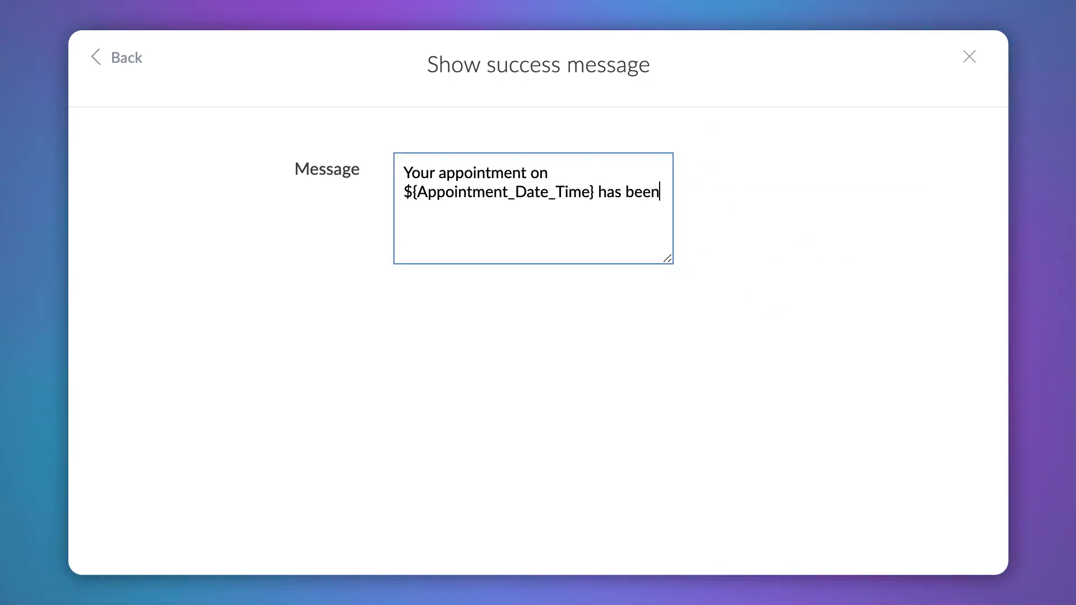
{"action": "type", "text": "booked successfully."}
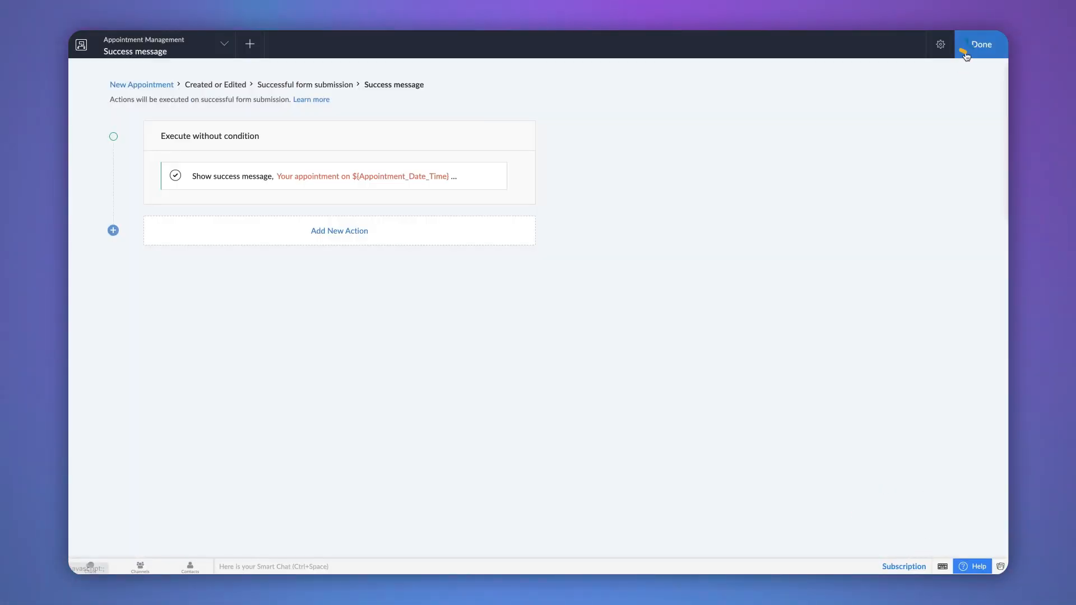
Close the workflow editor and book a test appointment in the live app
{"action": "left_click", "coordinate": [980, 43]}
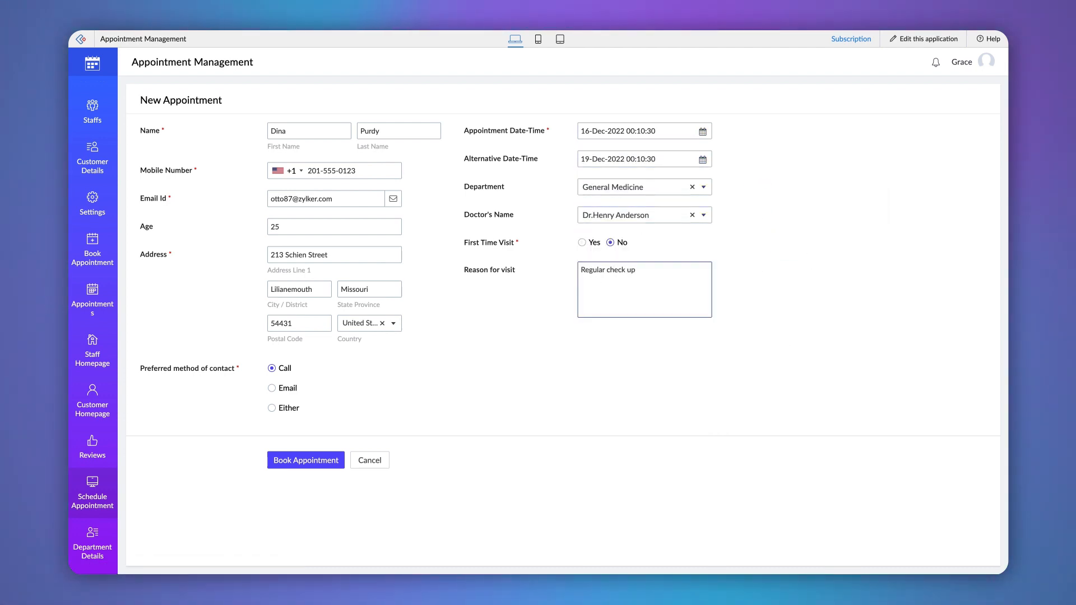
{"action": "left_click", "coordinate": [305, 460]}
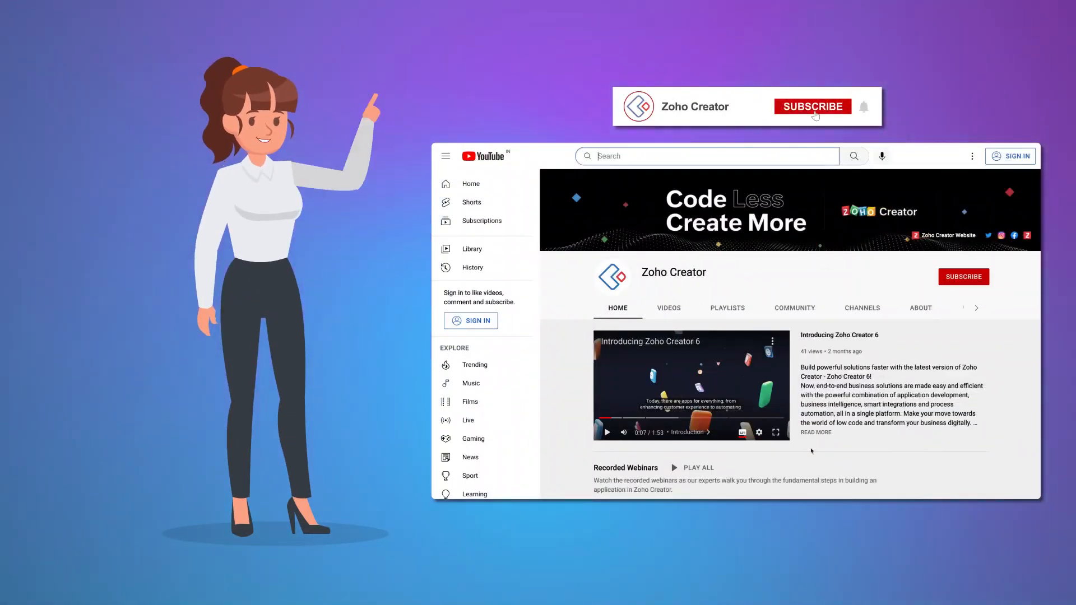
Subscribe to the Zoho Creator YouTube channel and scroll through its playlists
{"action": "left_click", "coordinate": [812, 106]}
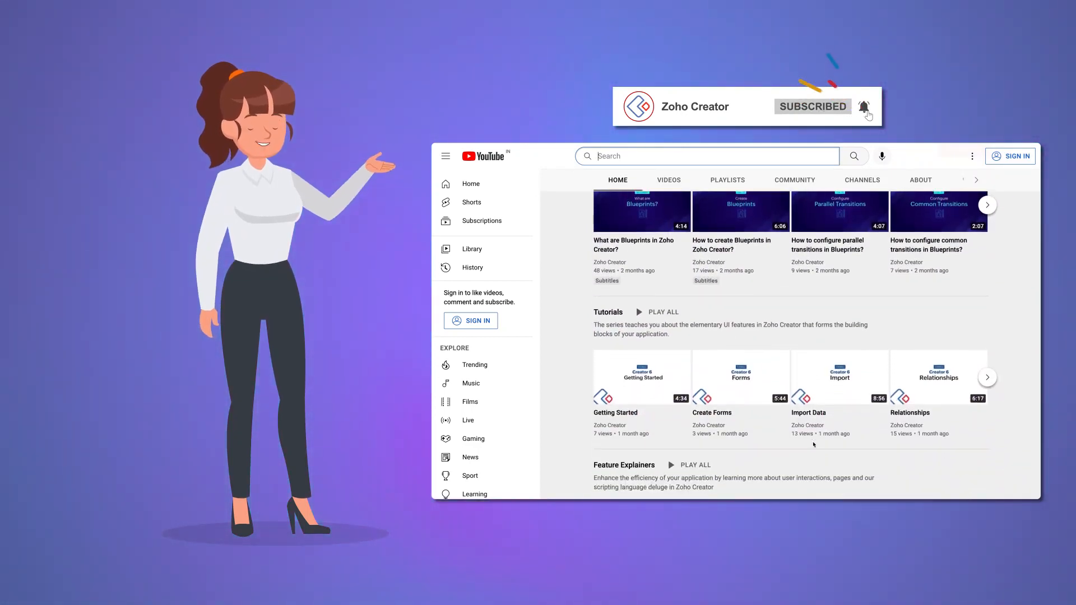
{"action": "scroll", "scroll_direction": "down", "scroll_amount": 3}
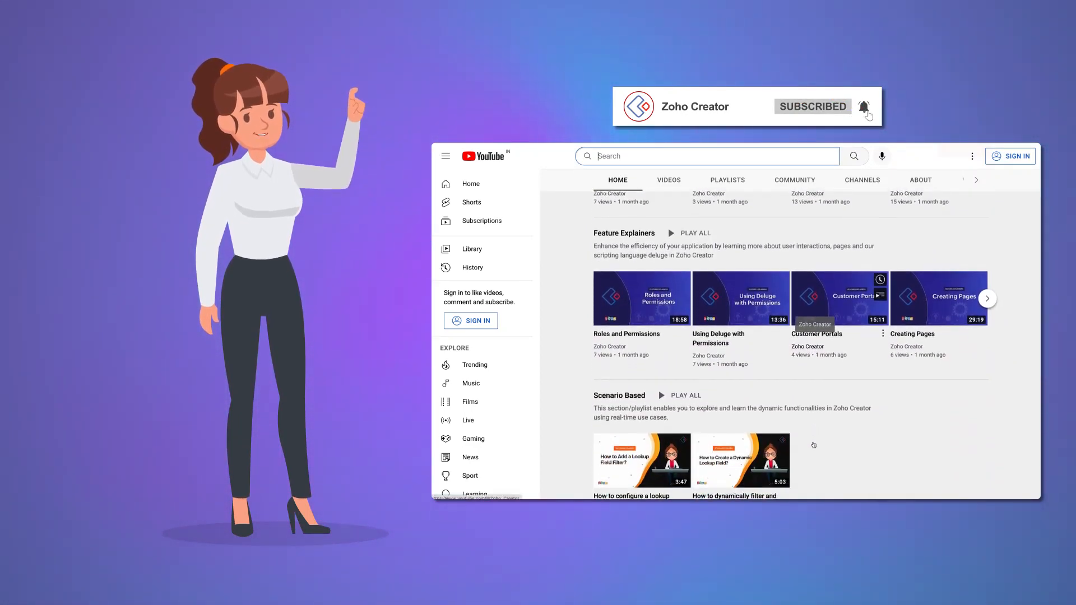
{"action": "scroll", "scroll_direction": "down", "scroll_amount": 3}
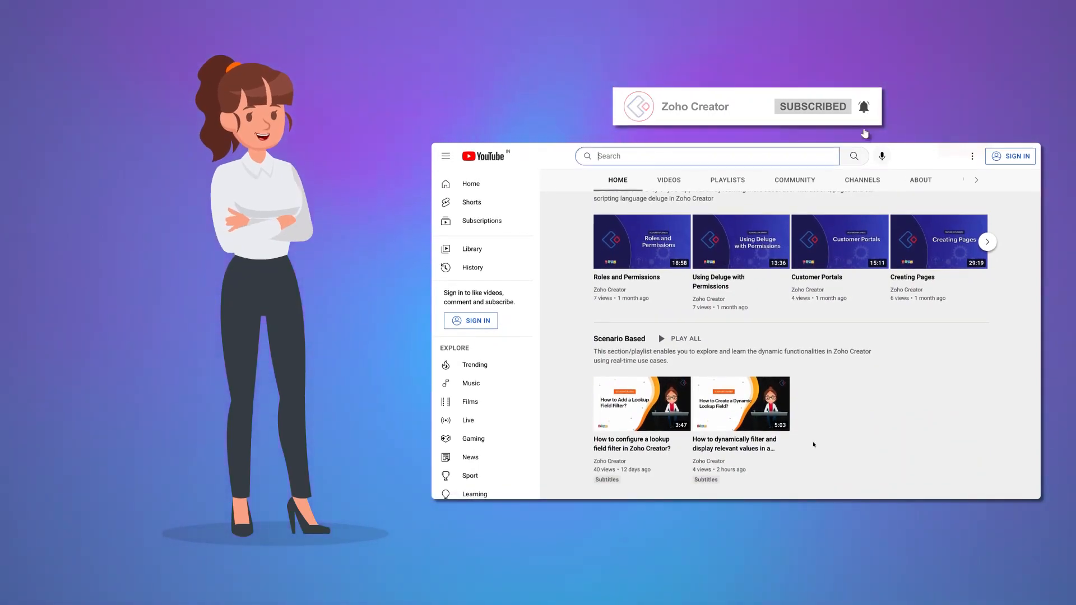